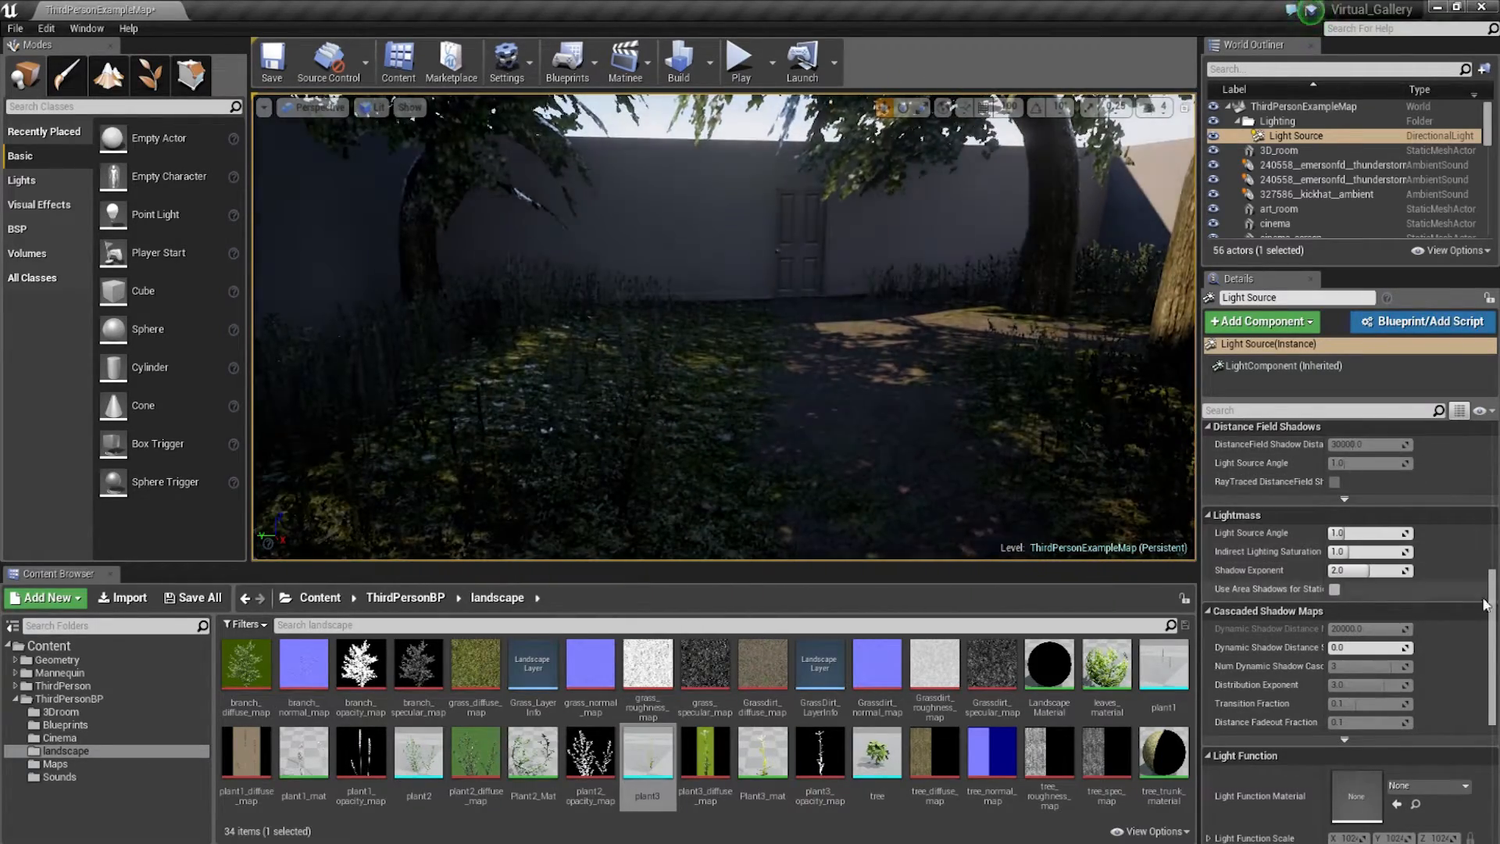
With Dynamic Shadow Distance StationaryLight at about 3100, start Play to check the trees' dynamic shadows
{"action": "scroll", "scroll_direction": "up", "scroll_amount": 3}
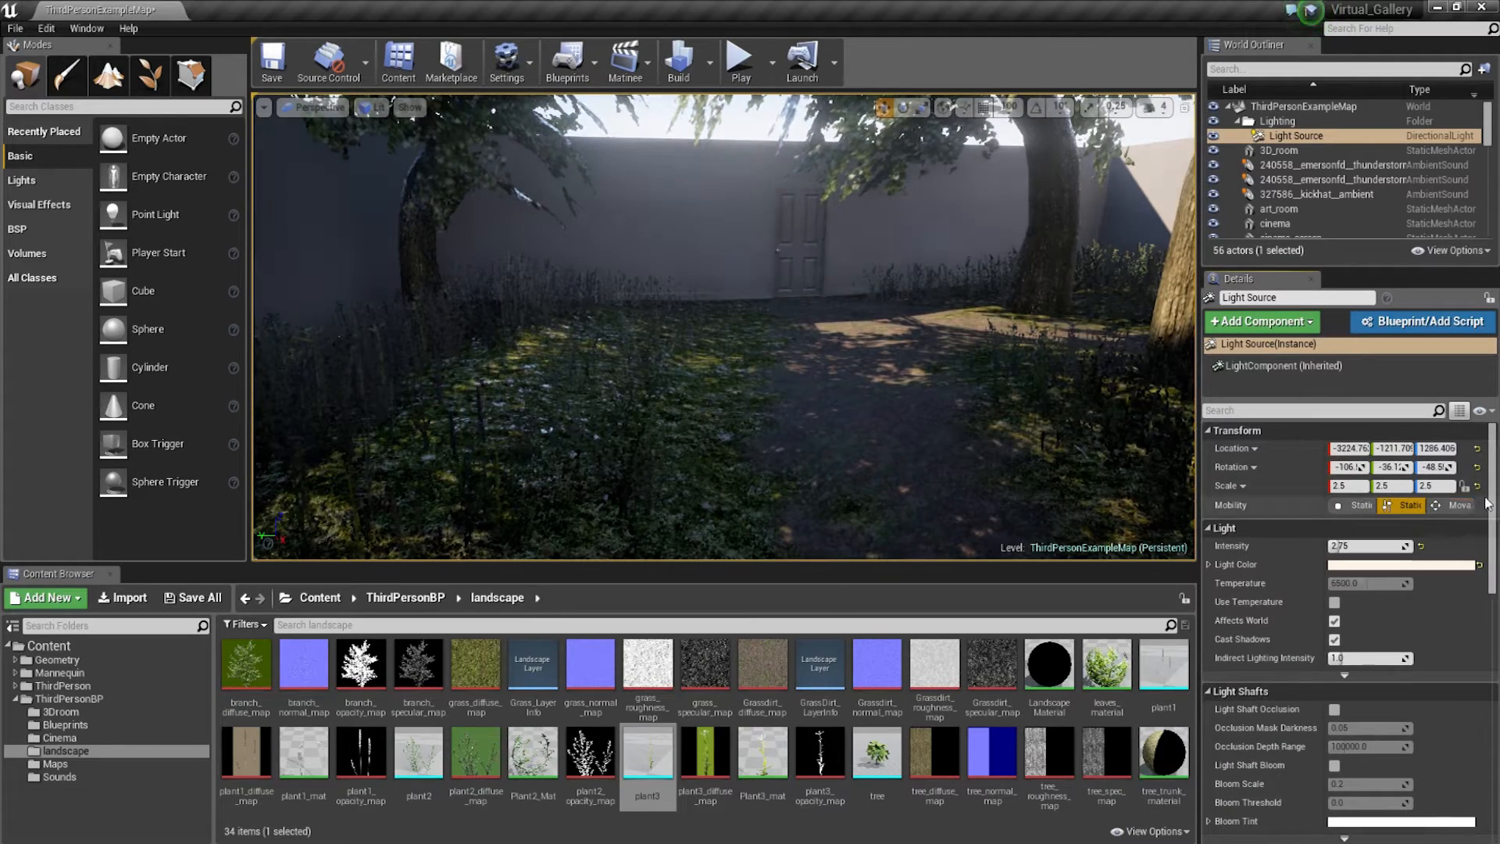
{"action": "scroll", "scroll_direction": "down", "scroll_amount": 3}
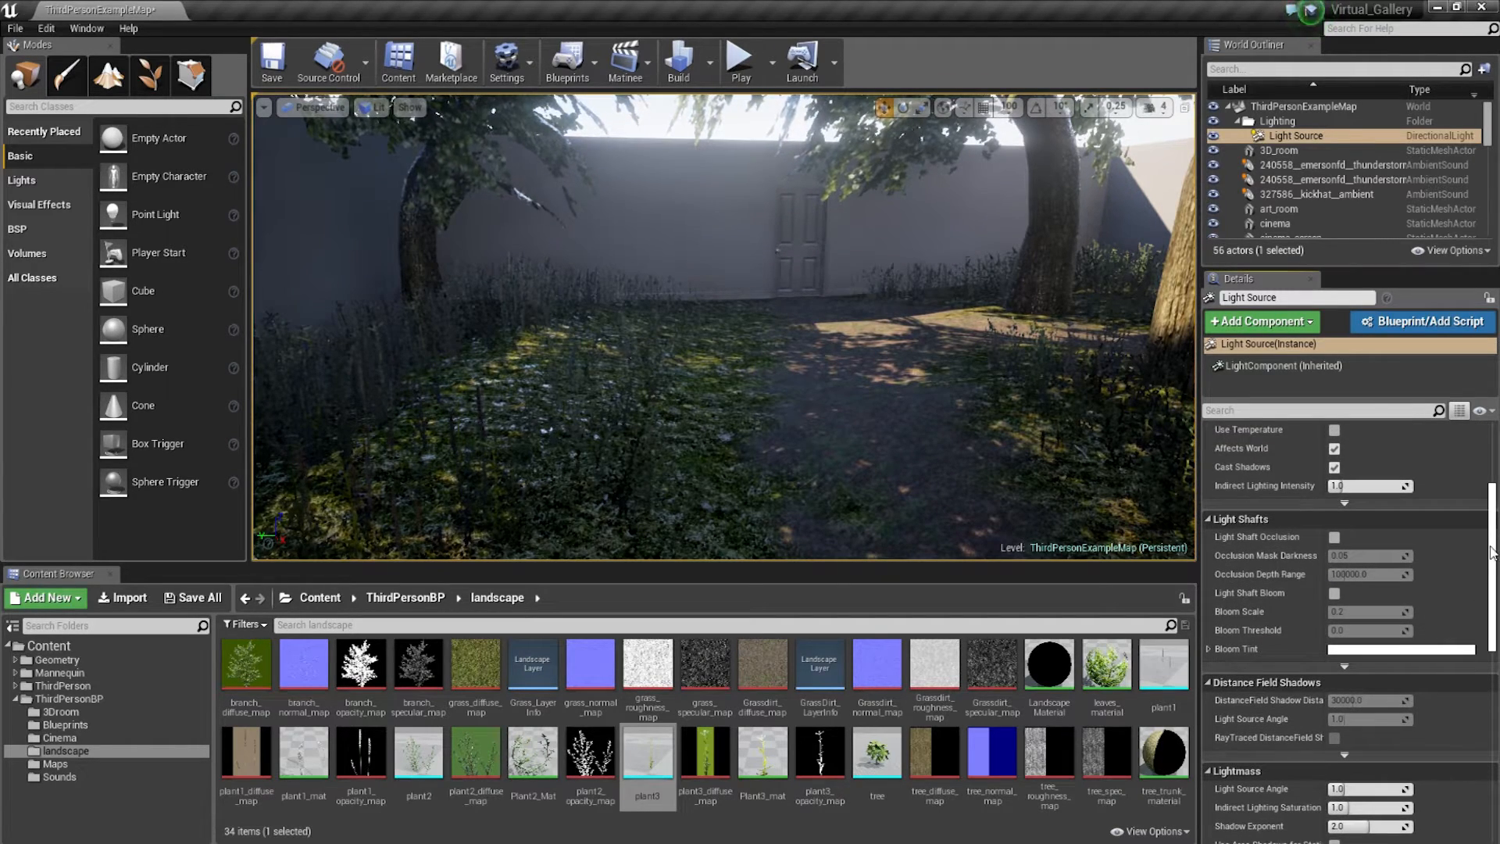
{"action": "scroll", "scroll_direction": "up", "scroll_amount": 3}
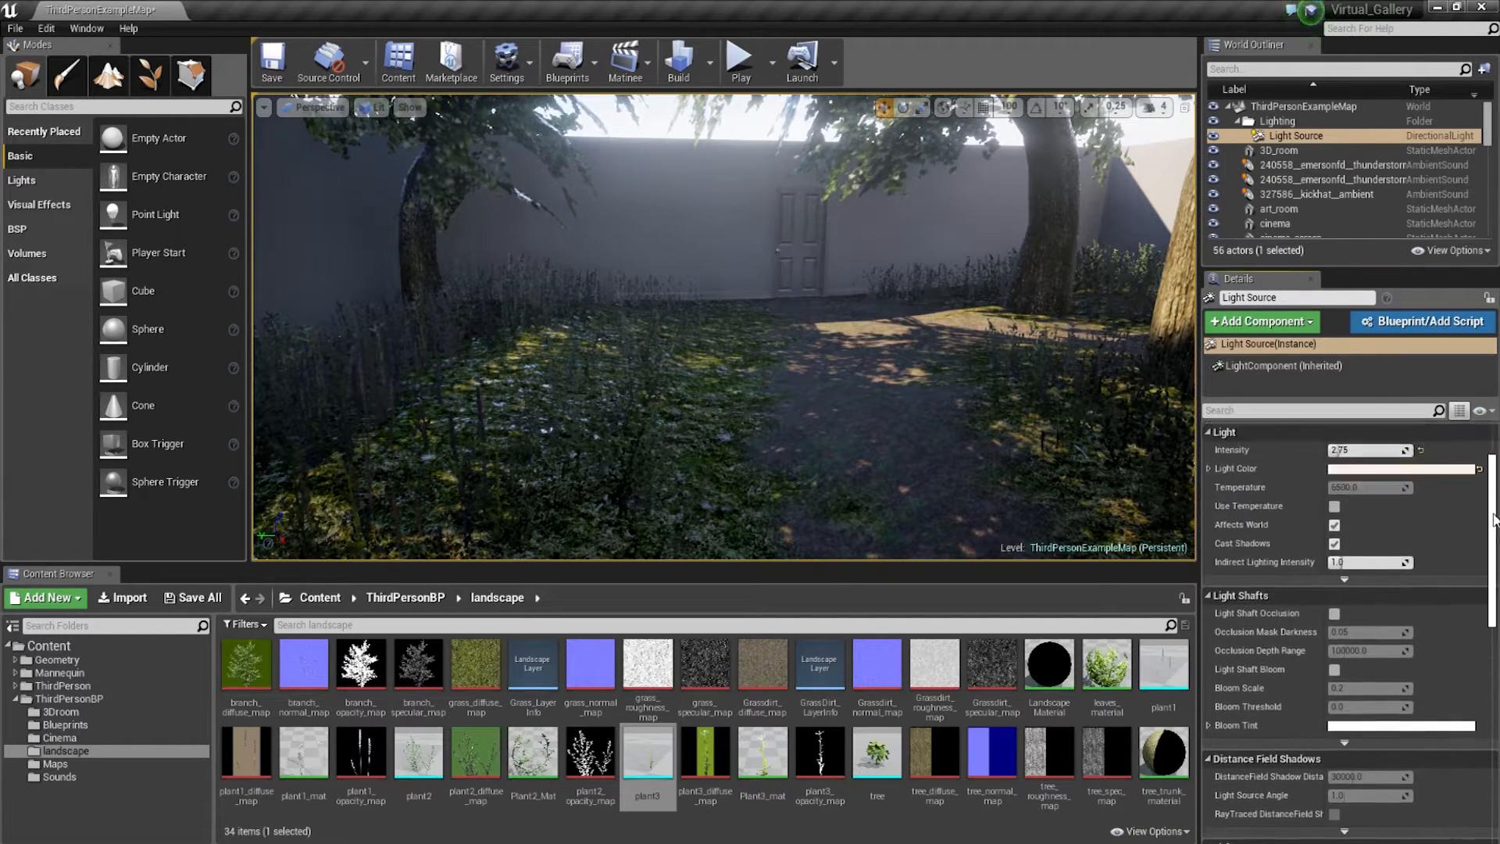
{"action": "scroll", "scroll_direction": "down", "scroll_amount": 3}
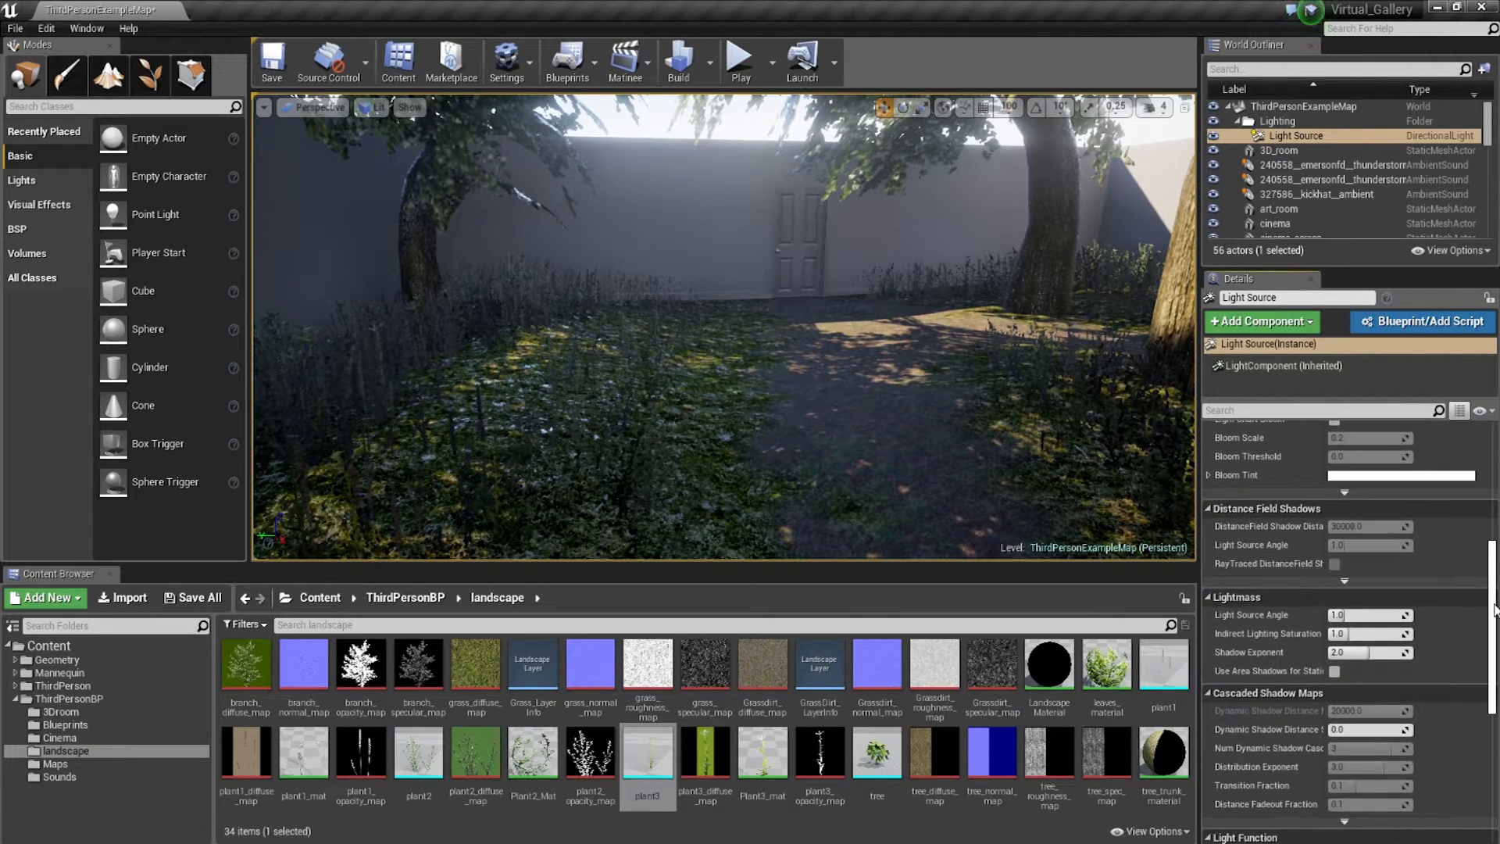
{"action": "scroll", "scroll_direction": "up", "scroll_amount": 3}
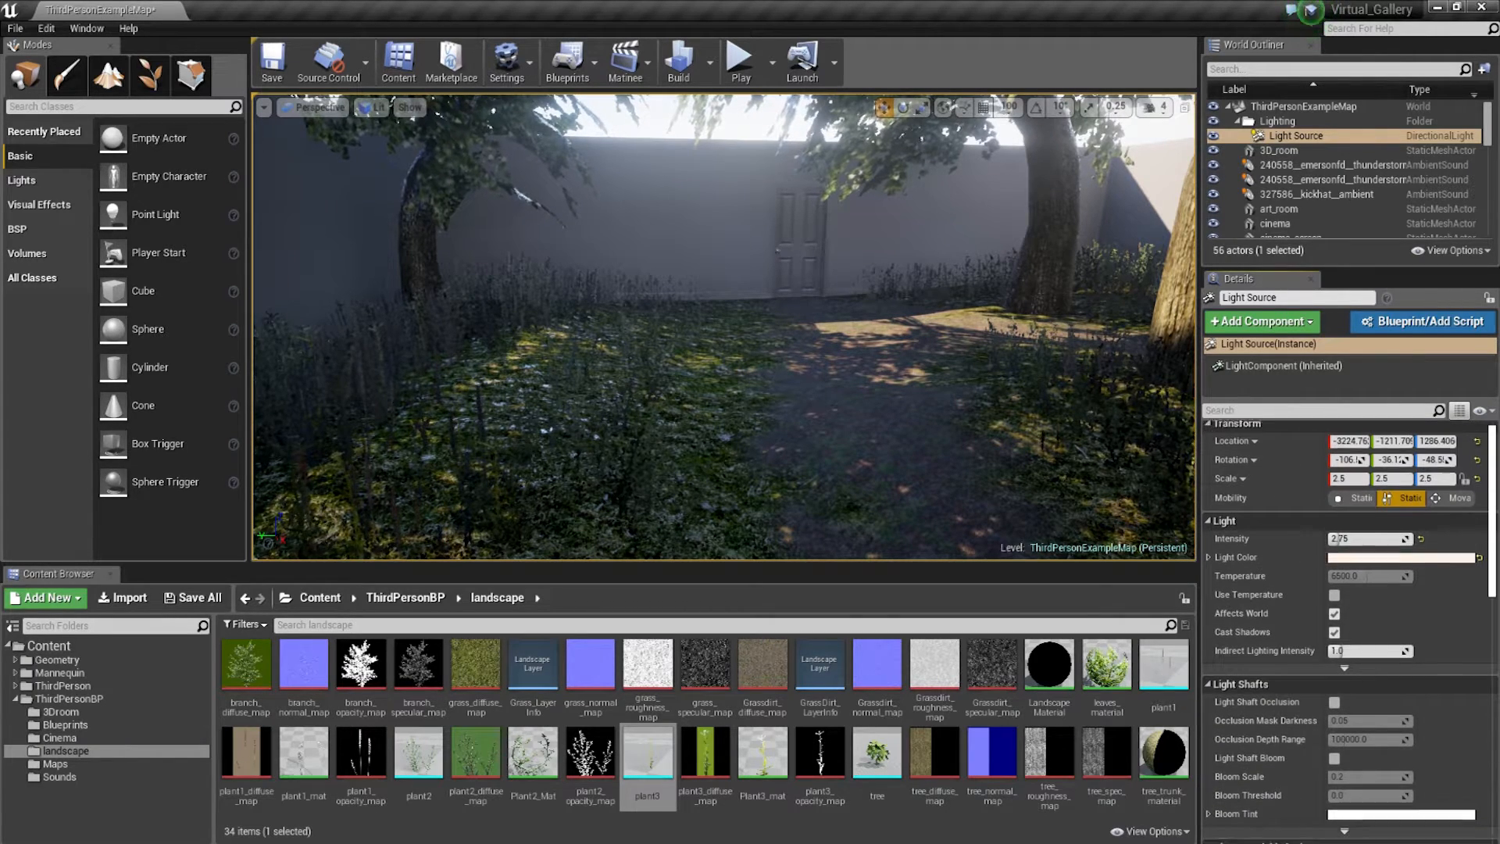
{"action": "scroll", "scroll_direction": "down", "scroll_amount": 3}
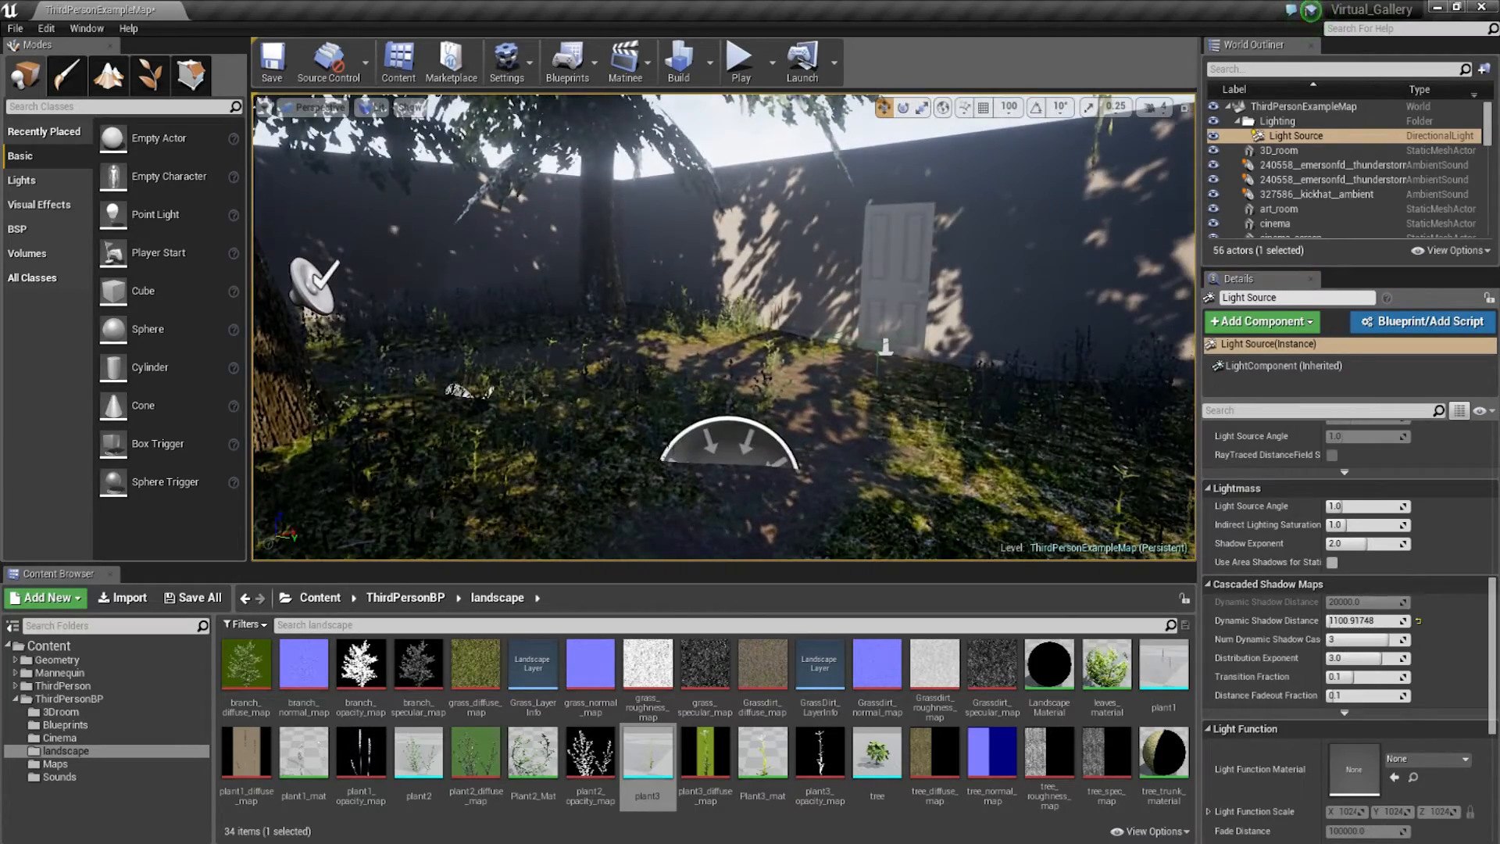
{"action": "left_click", "coordinate": [739, 61]}
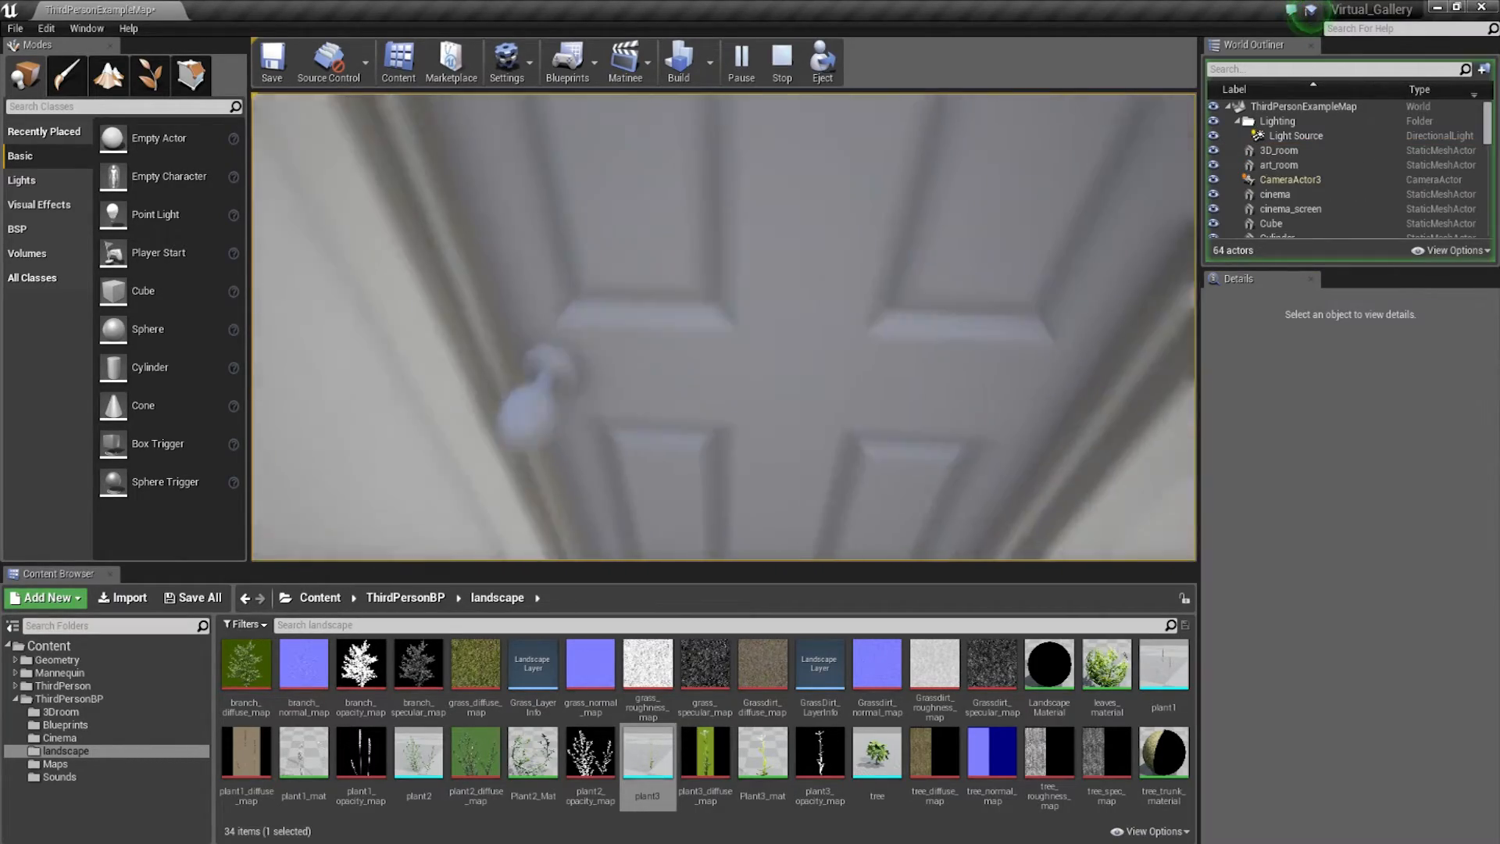